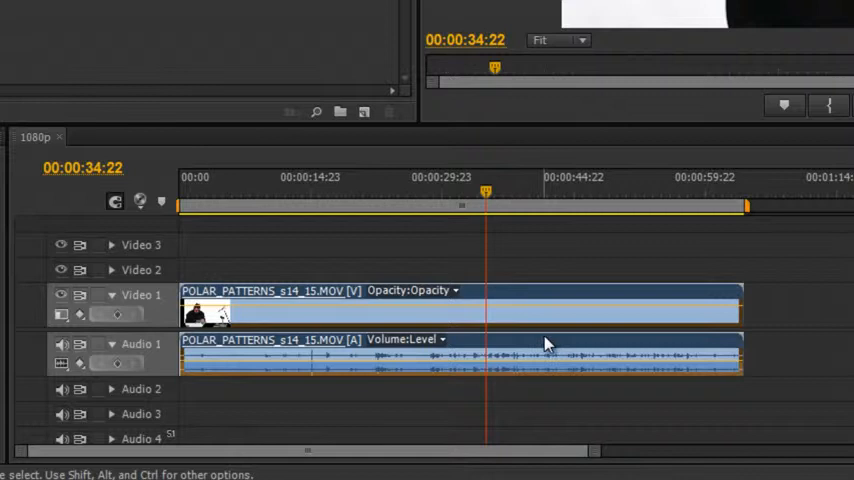
pyautogui.moveTo(544, 352)
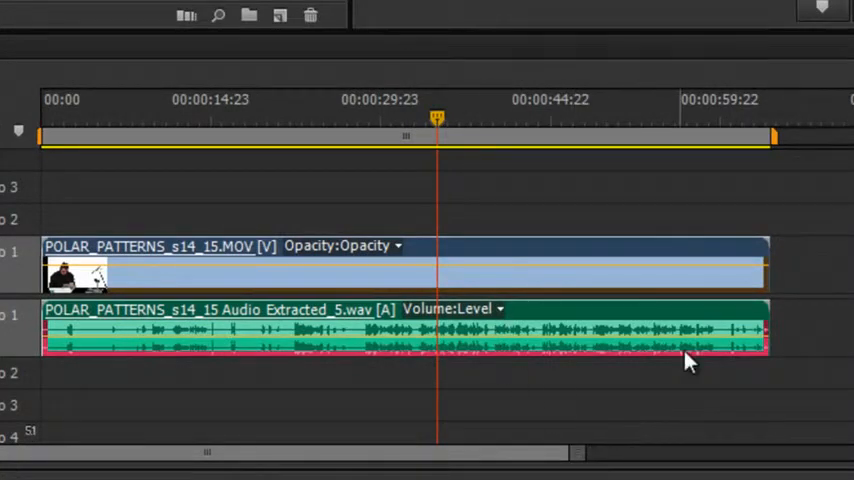
pyautogui.moveTo(616, 360)
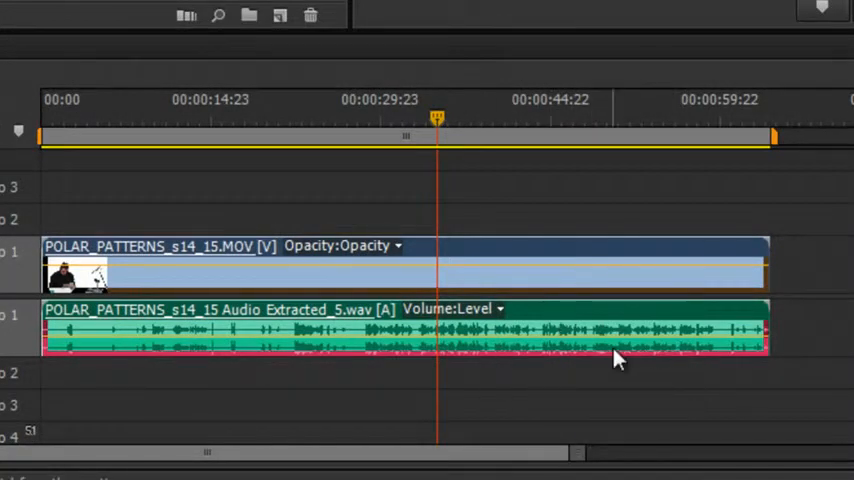
pyautogui.moveTo(616, 358)
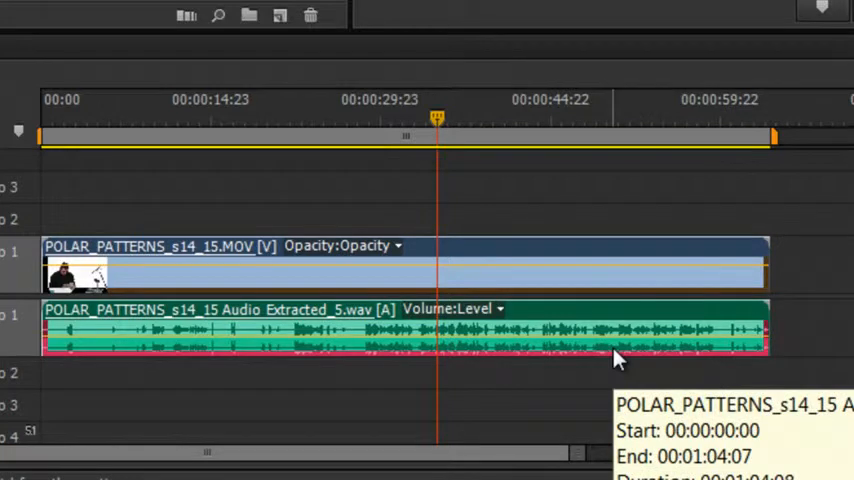
pyautogui.moveTo(624, 320)
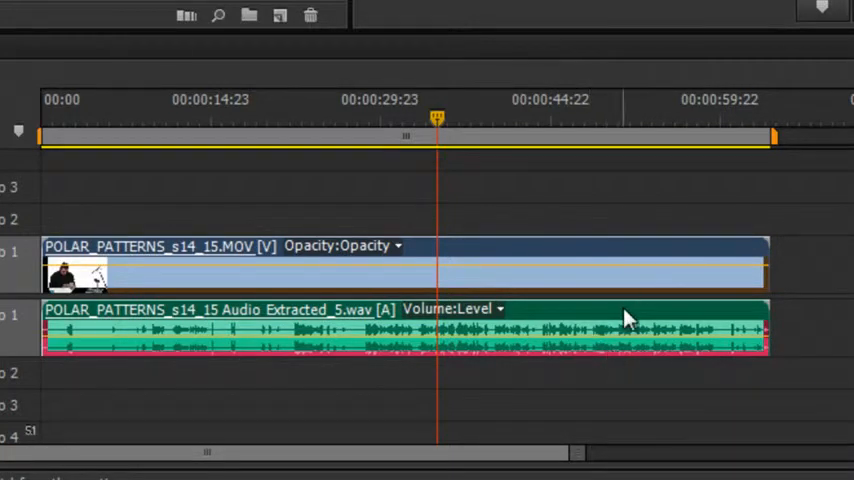
pyautogui.moveTo(628, 318)
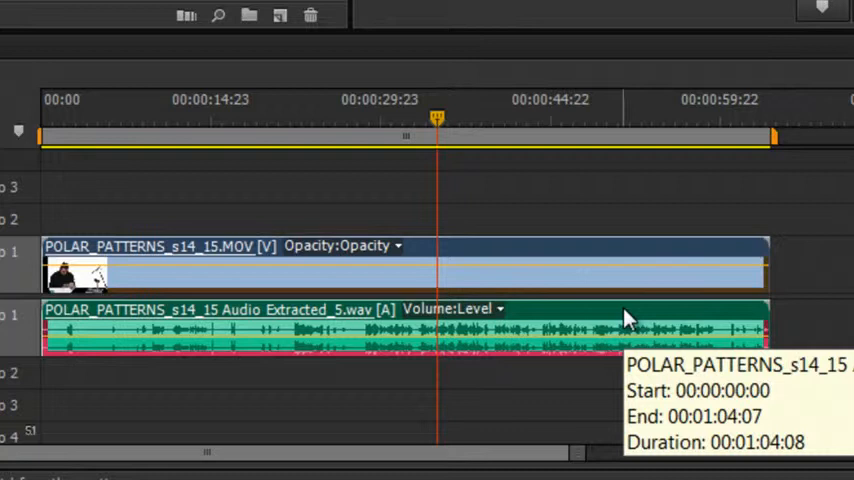
pyautogui.moveTo(848, 258)
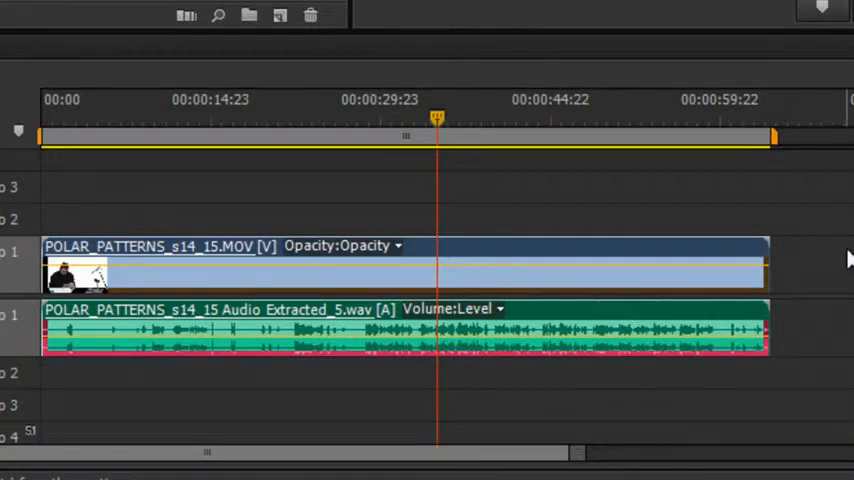